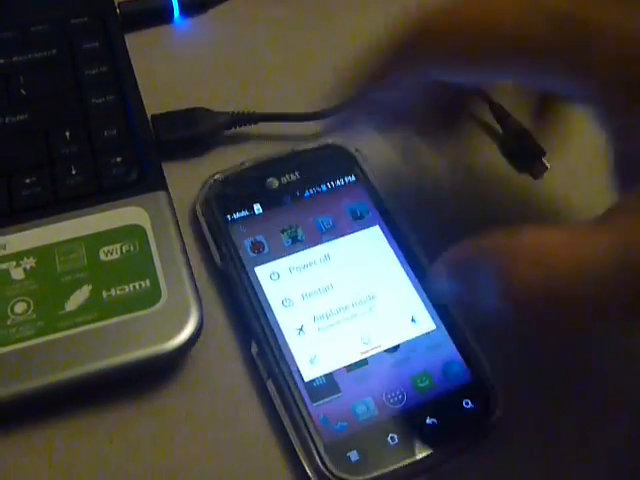
- Restart the phone from the Android power options to boot into recovery
{"action": "left_click", "coordinate": [310, 267]}
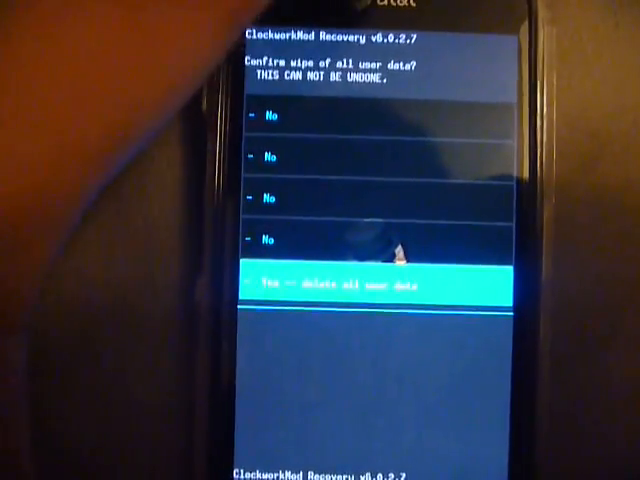
- Confirm 'Yes -- delete all user data' to factory reset the phone
{"action": "left_click", "coordinate": [380, 280]}
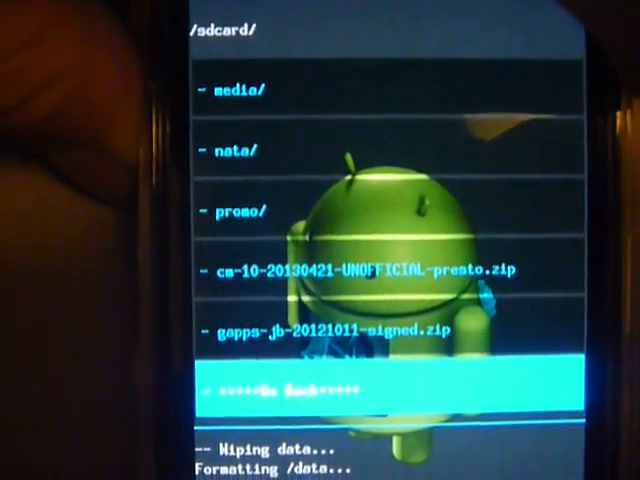
{"action": "scroll", "scroll_direction": "up", "scroll_amount": 3}
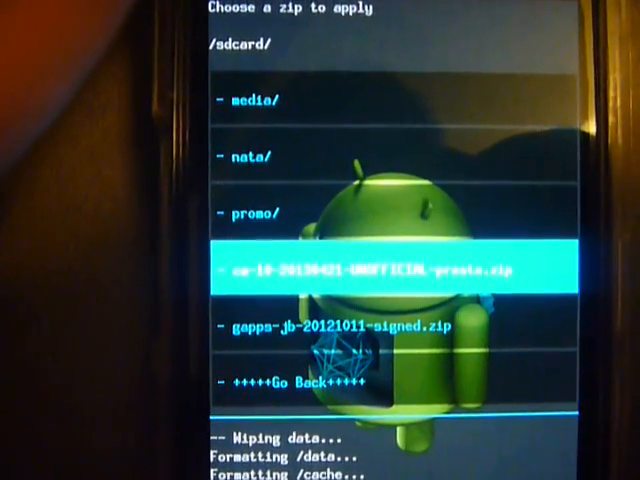
{"action": "left_click", "coordinate": [400, 270]}
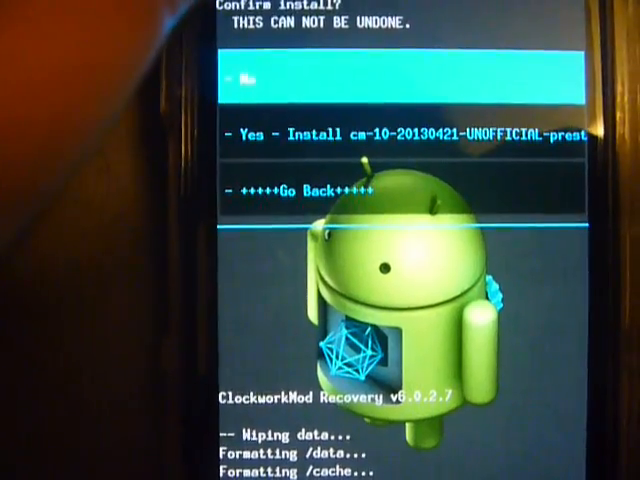